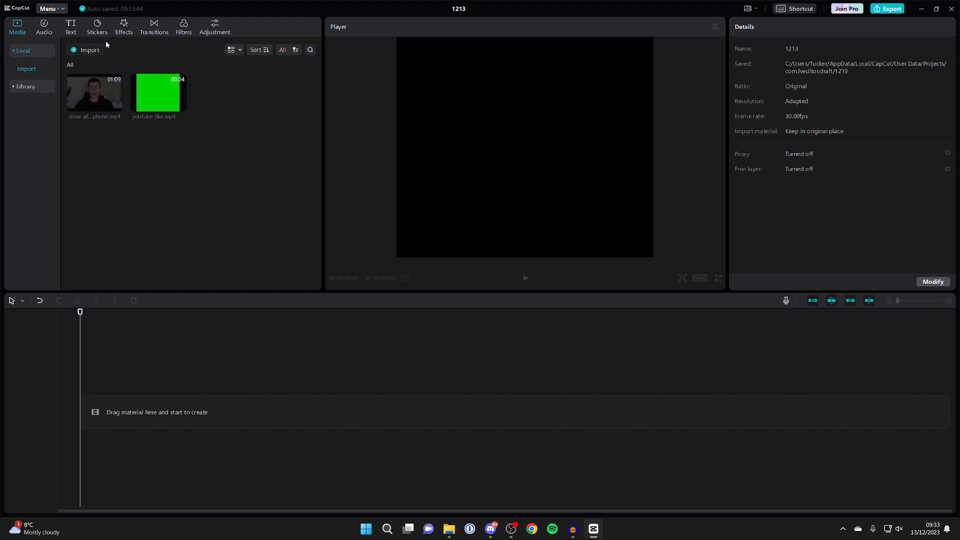
mouse_move(113, 44)
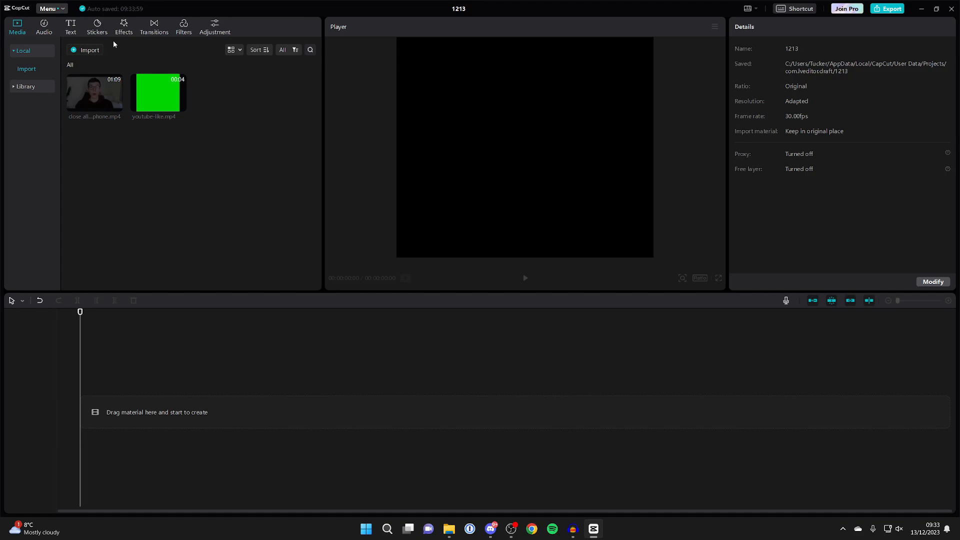
mouse_move(101, 78)
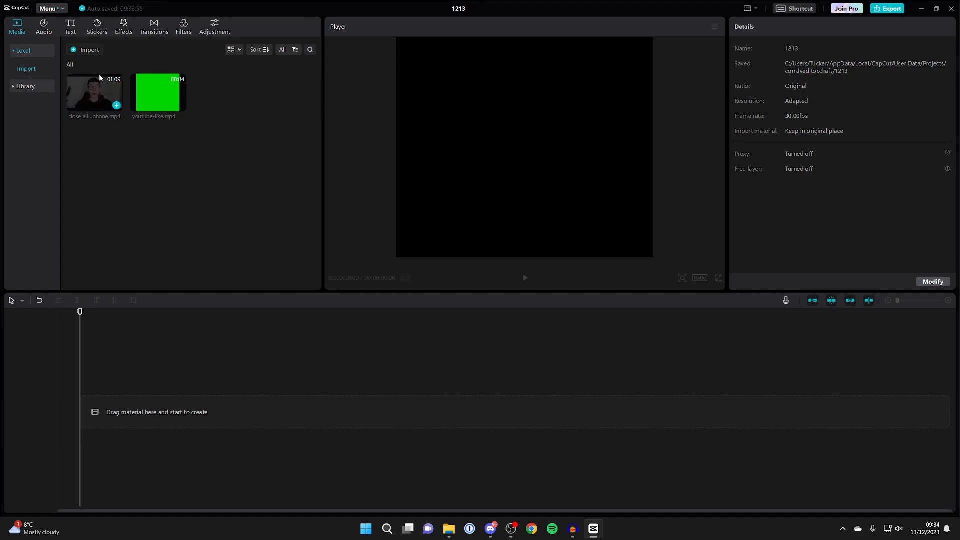
- Place the close-all-tabs phone clip as the first clip on the main track
click(94, 92)
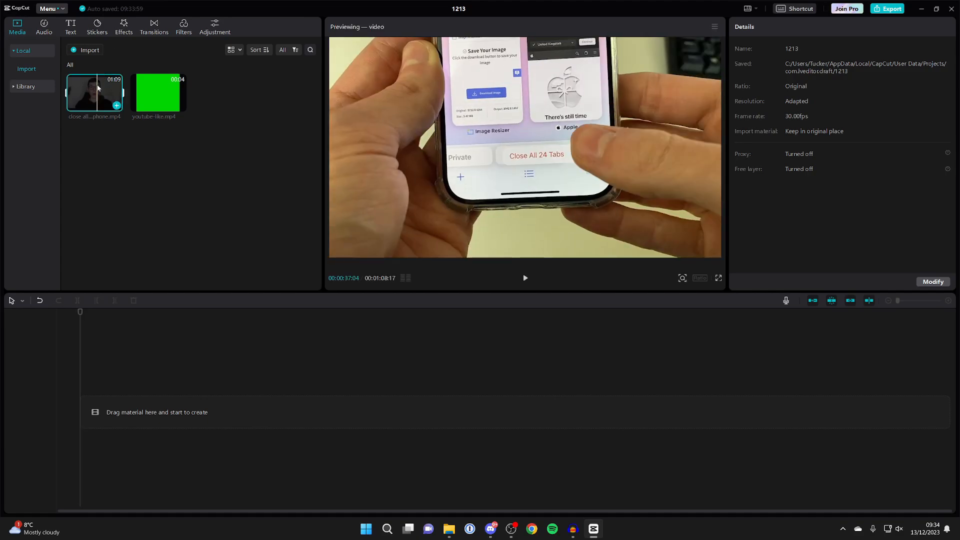
drag(94, 93, 223, 411)
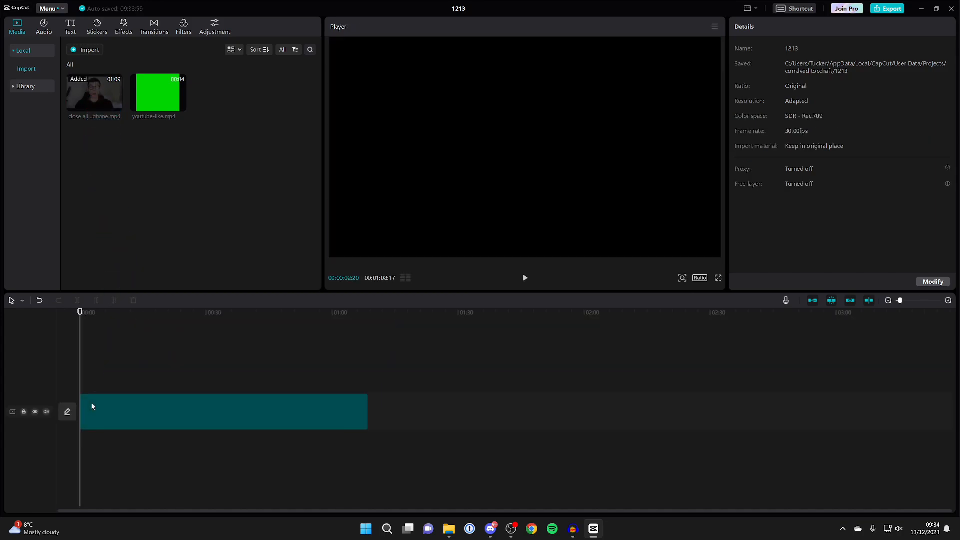
click(190, 312)
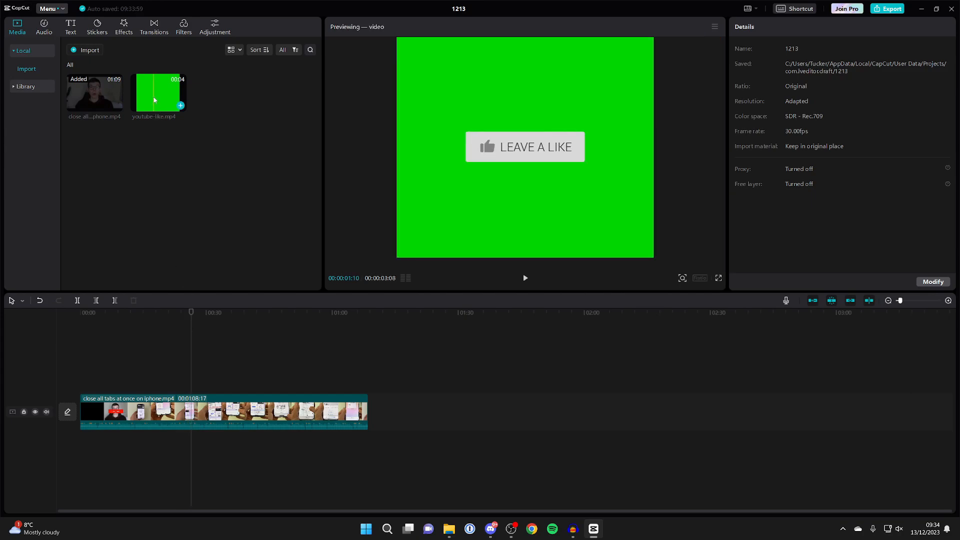
- Place youtube-like.mp4 on a track above the phone video near 0:28 and pause playback
click(162, 93)
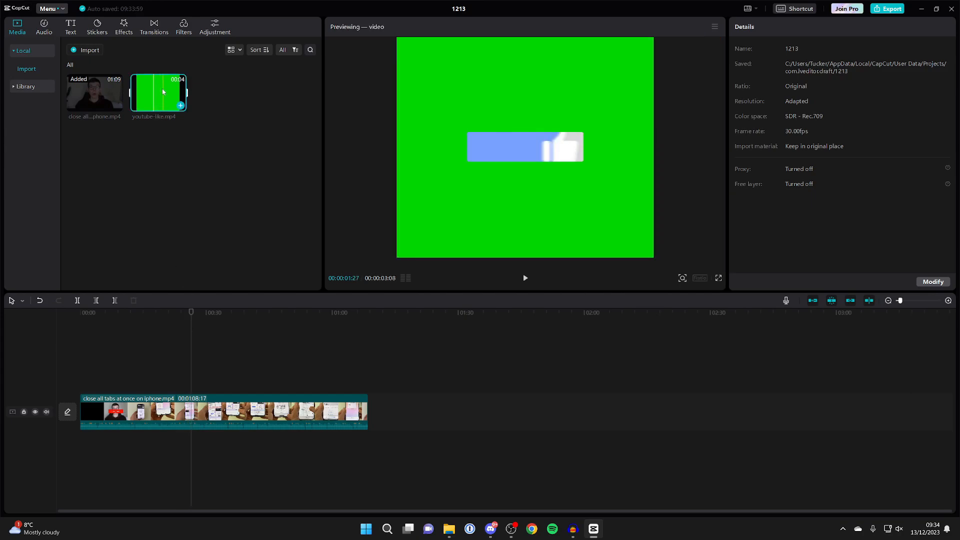
drag(159, 92, 192, 352)
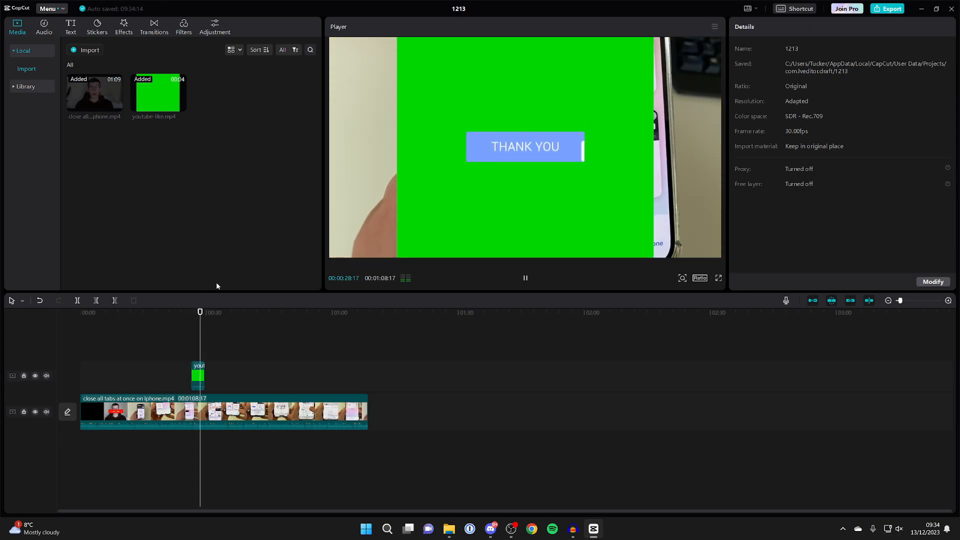
click(524, 278)
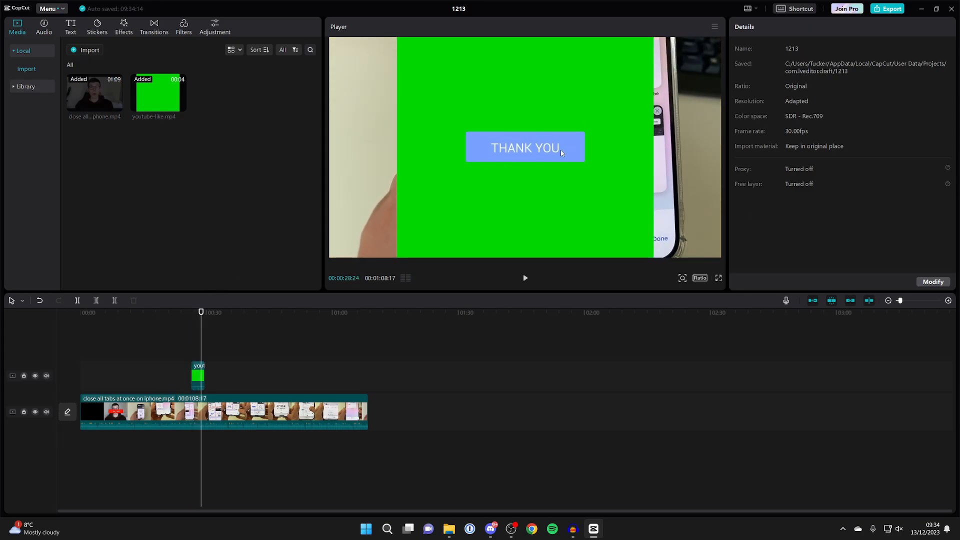
mouse_move(525, 136)
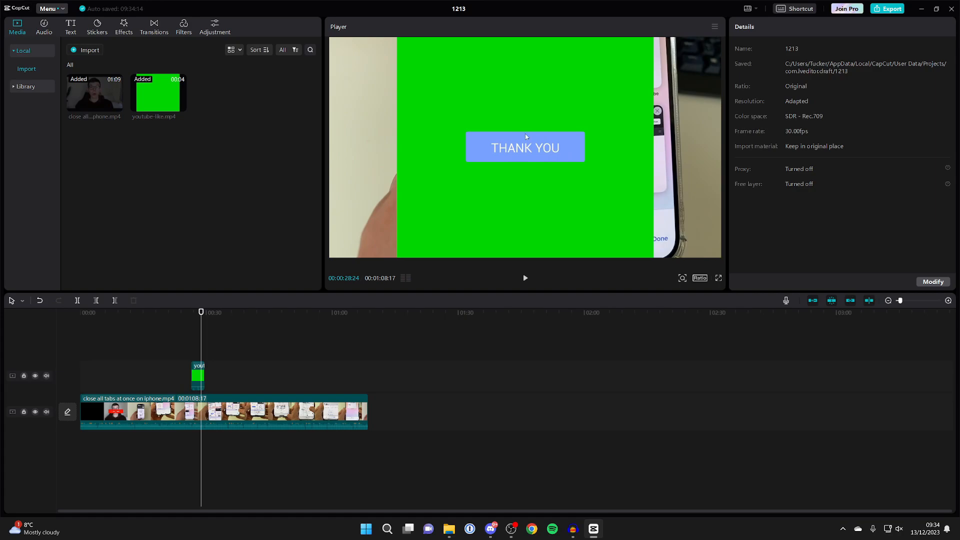
mouse_move(525, 180)
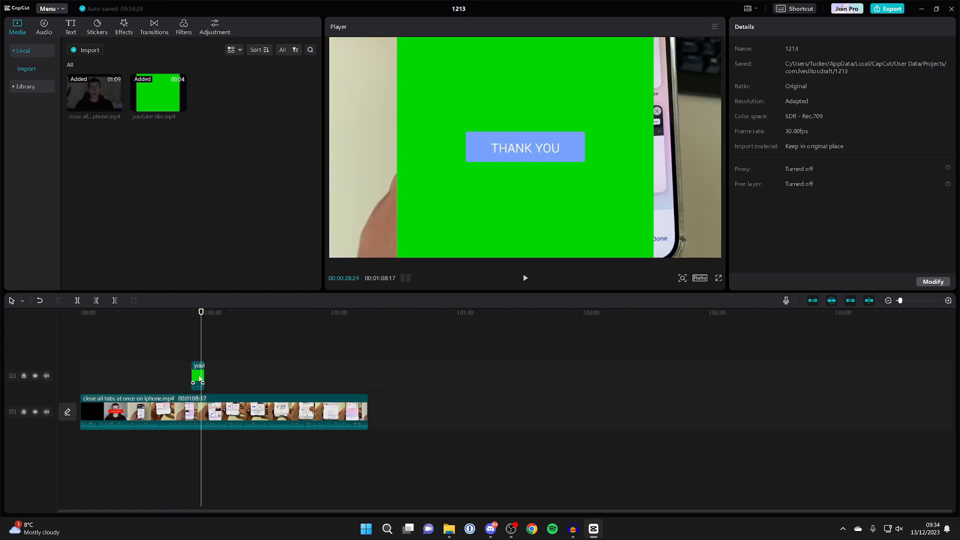
- Enable Chroma key under Video > Cutout for the overlay and sample the green background
click(197, 375)
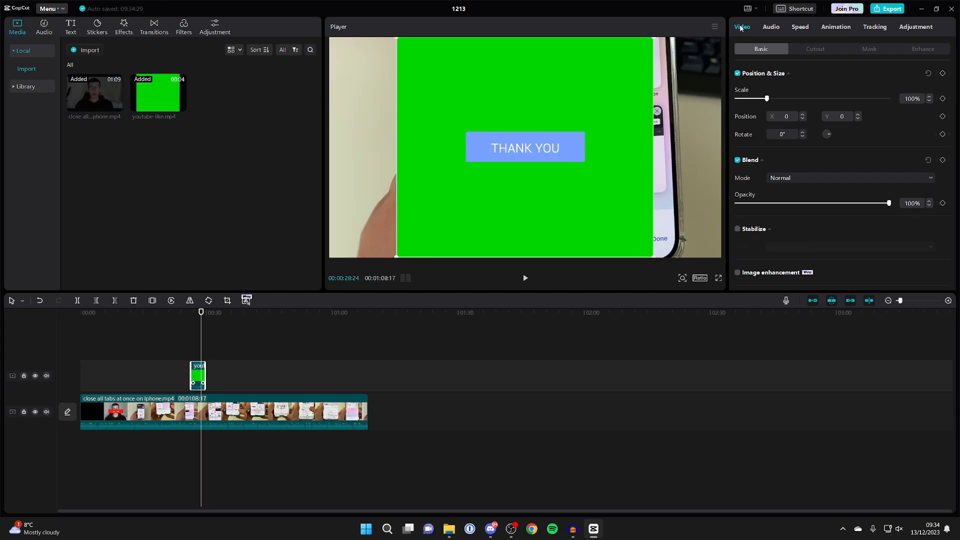
mouse_move(798, 50)
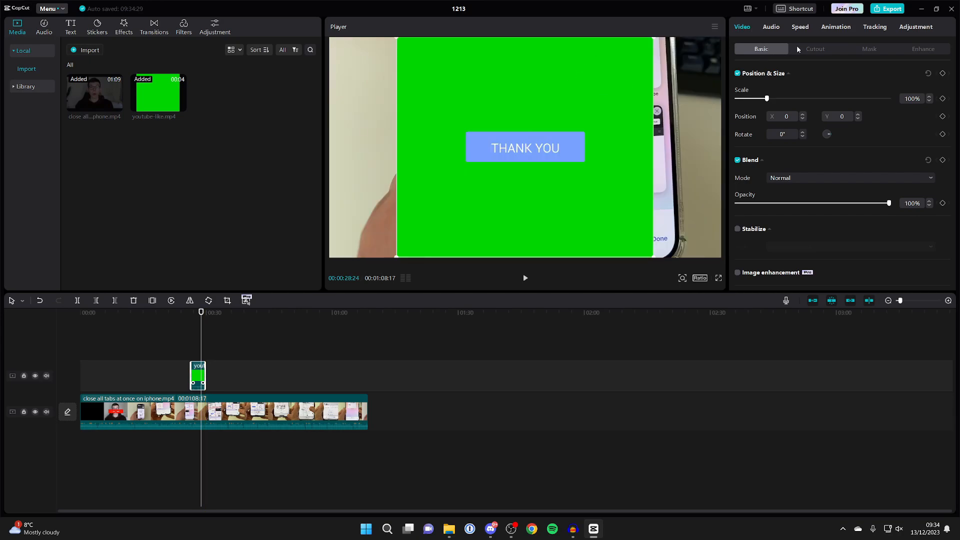
click(814, 49)
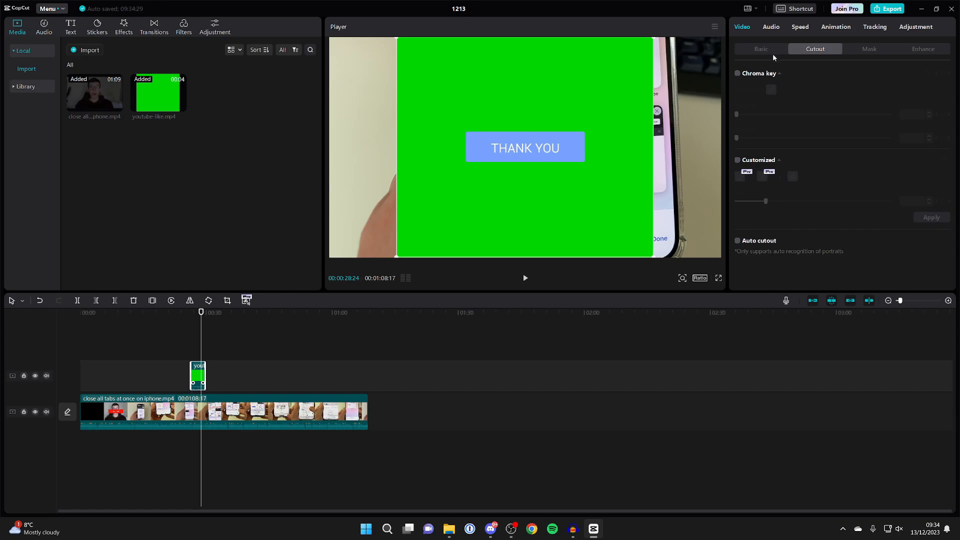
click(737, 73)
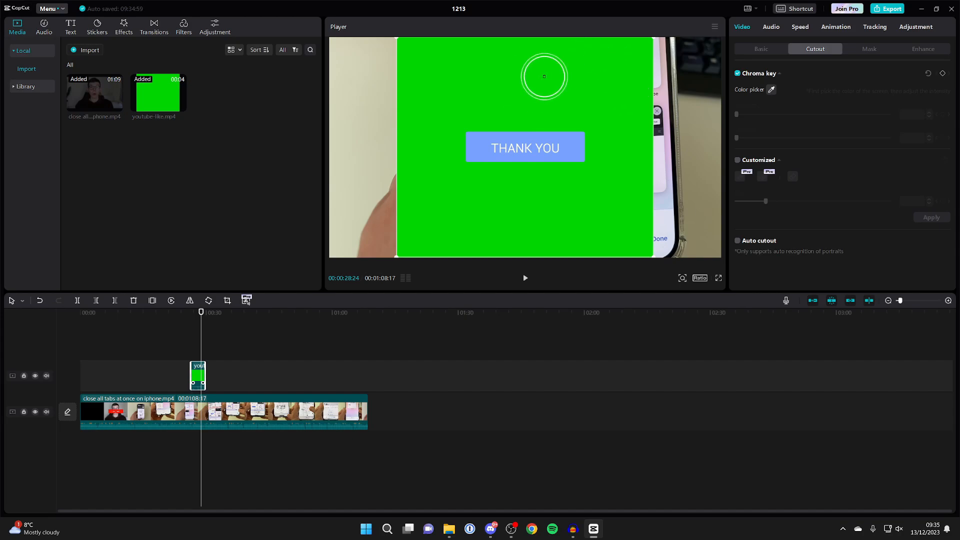
click(543, 76)
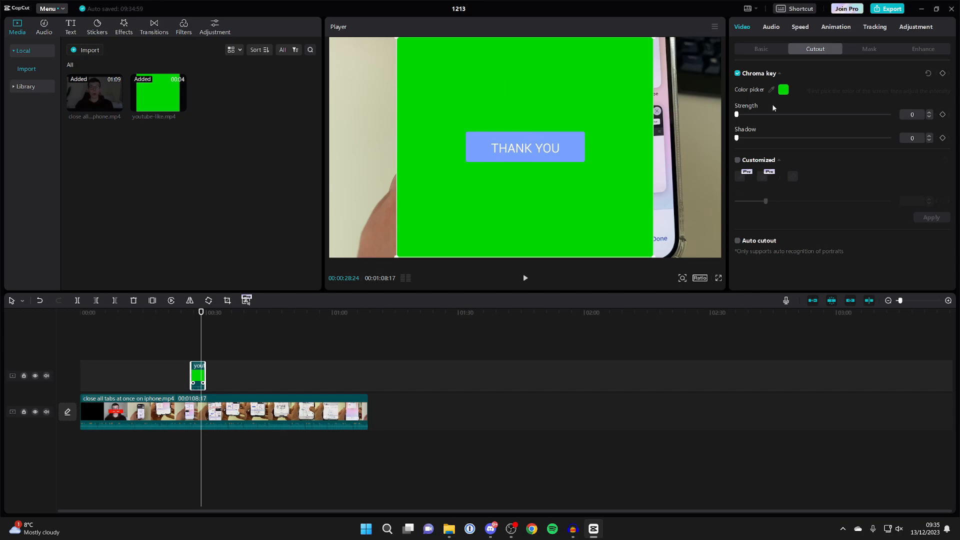
- Raise the chroma key Strength to 100 so only the like graphic remains over the phone video
drag(736, 114, 741, 114)
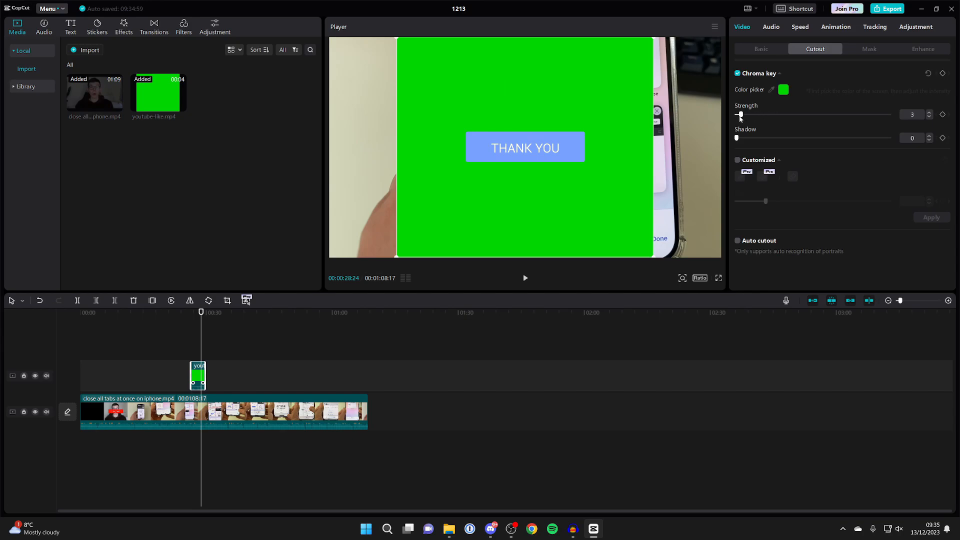
drag(740, 115, 758, 115)
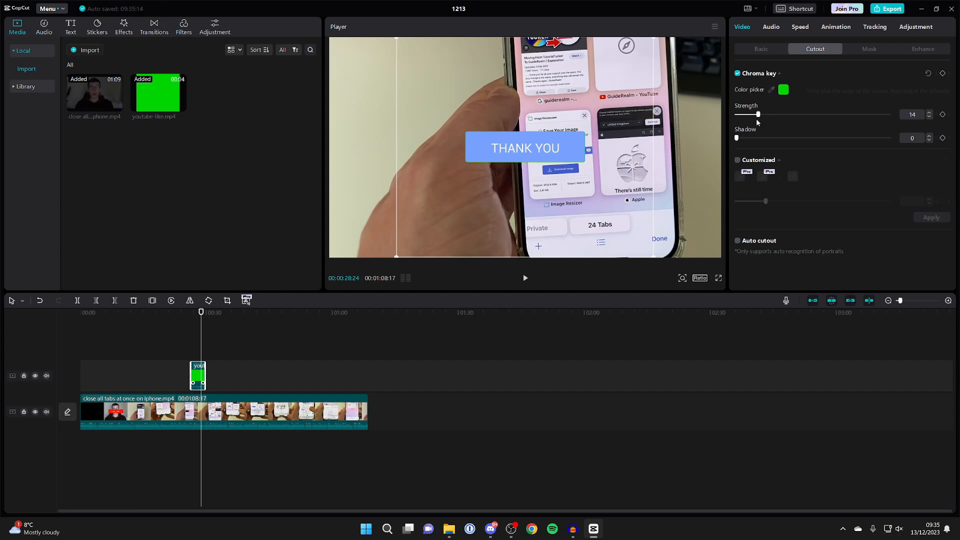
drag(757, 114, 806, 114)
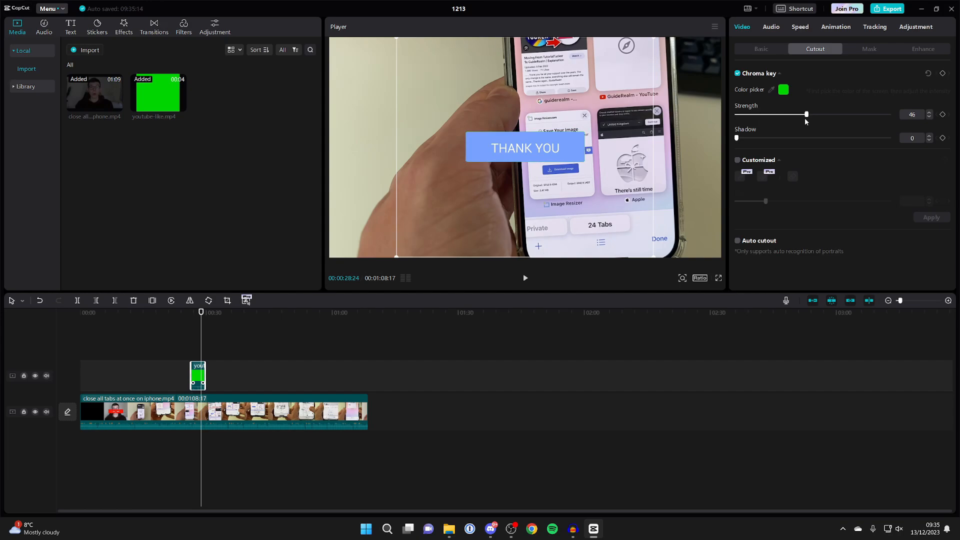
drag(806, 114, 887, 114)
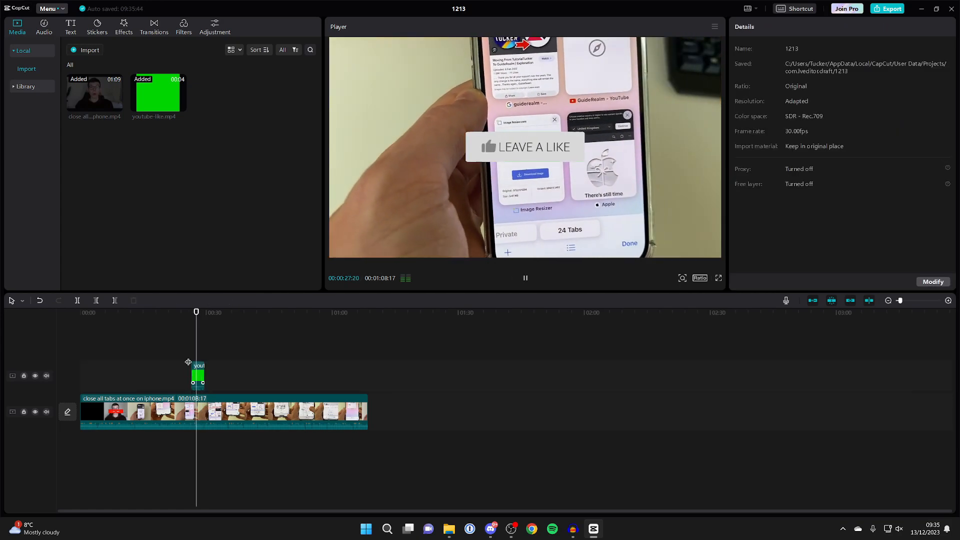
click(197, 374)
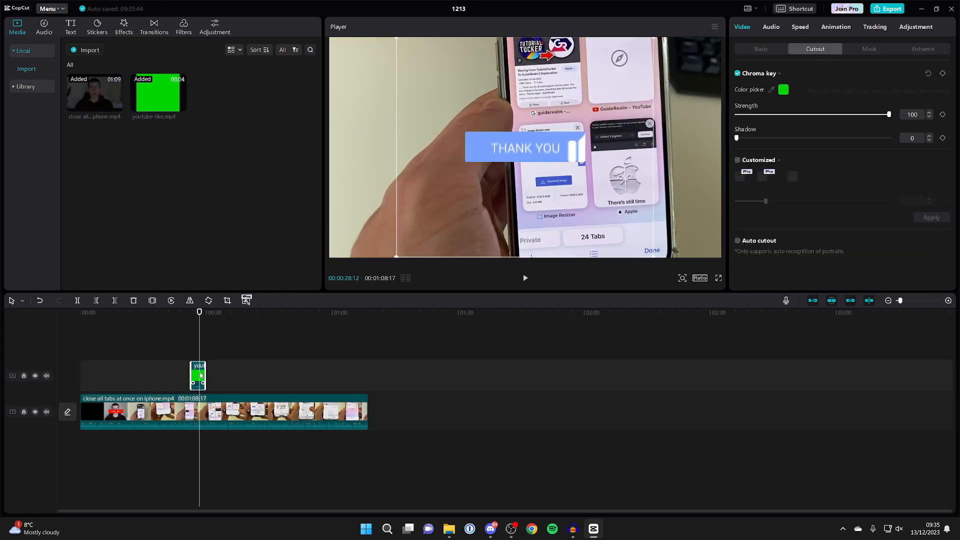